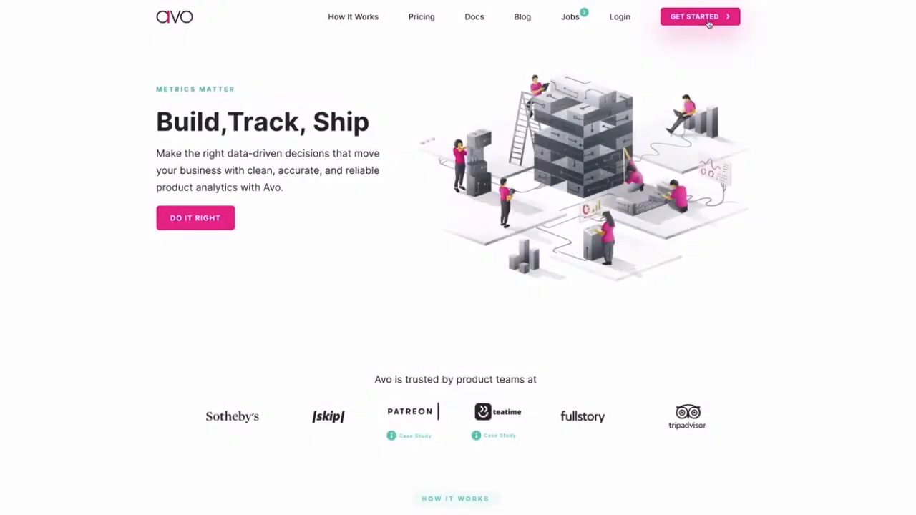
# Step: Begin Avo sign-up via GET STARTED on the homepage
pyautogui.click(699, 16)
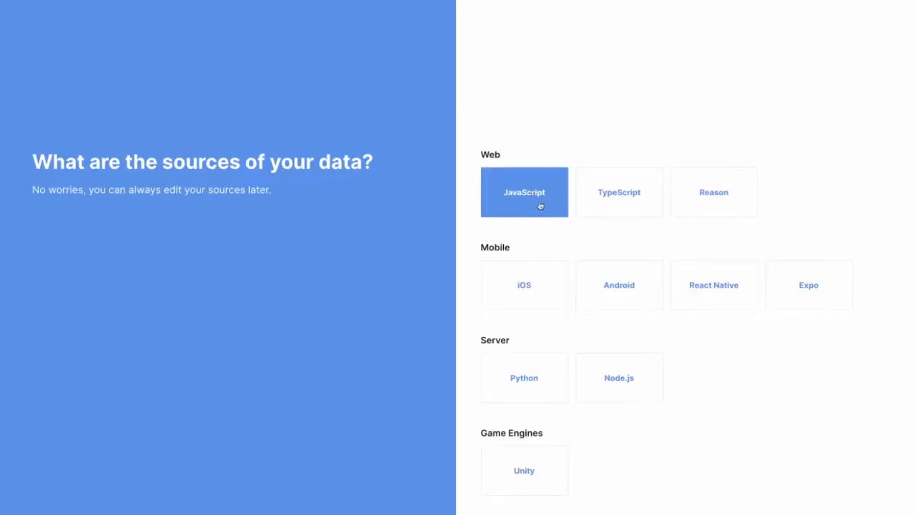
# Step: Choose JavaScript (web) and Android Kotlin as data sources
pyautogui.click(619, 285)
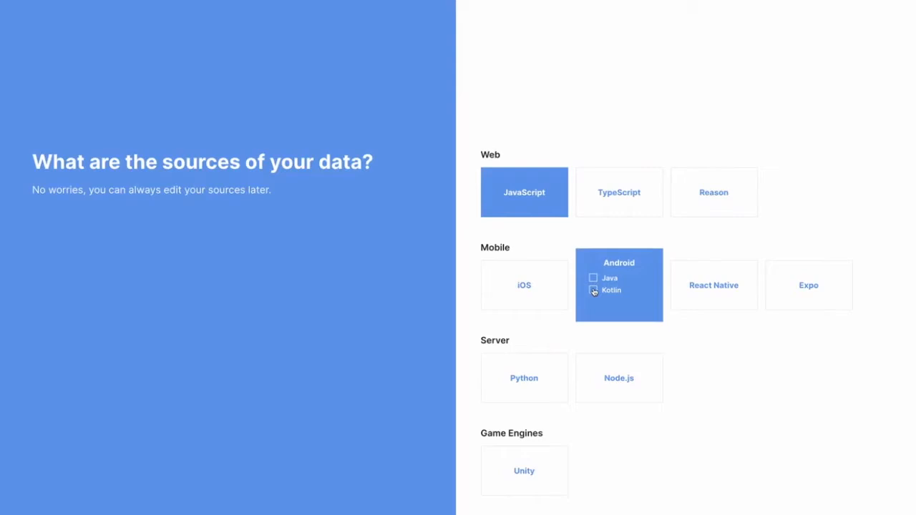
pyautogui.click(524, 285)
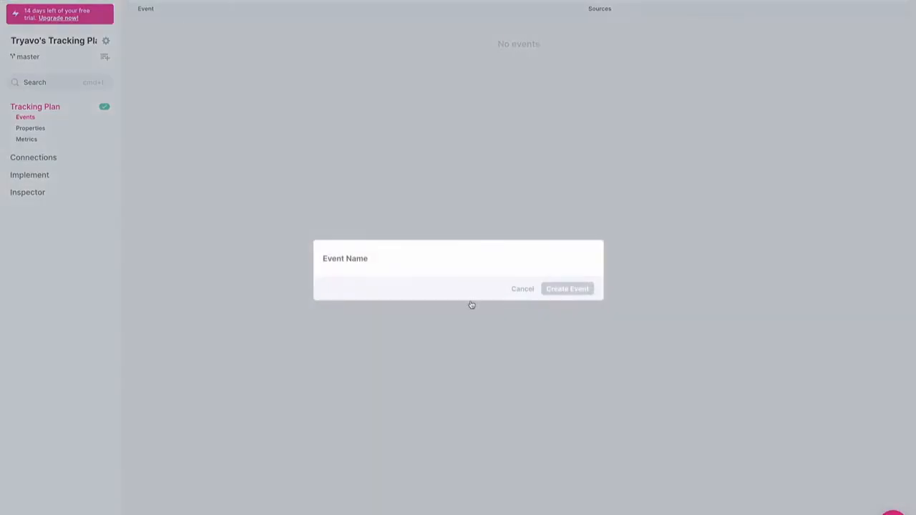
# Step: Create a new tracking-plan event named 'Button Clicked'
pyautogui.write('Button Clicked')
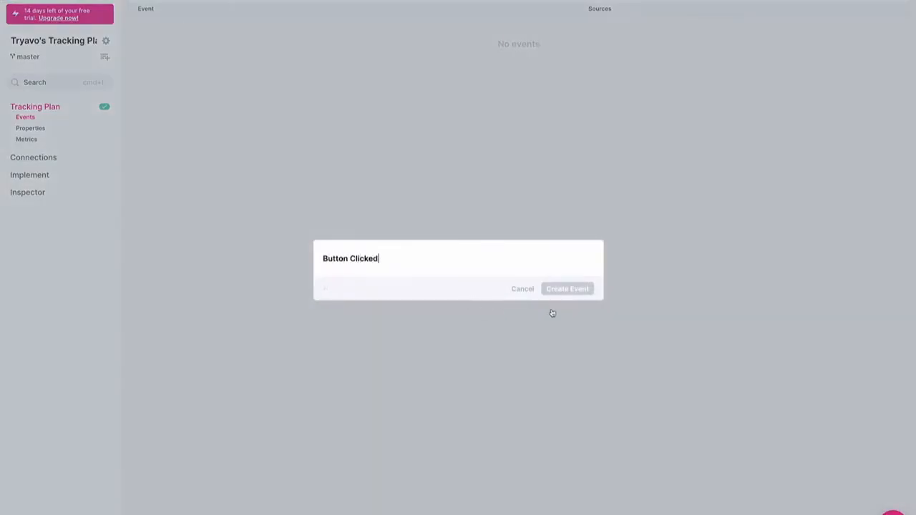
pyautogui.click(567, 289)
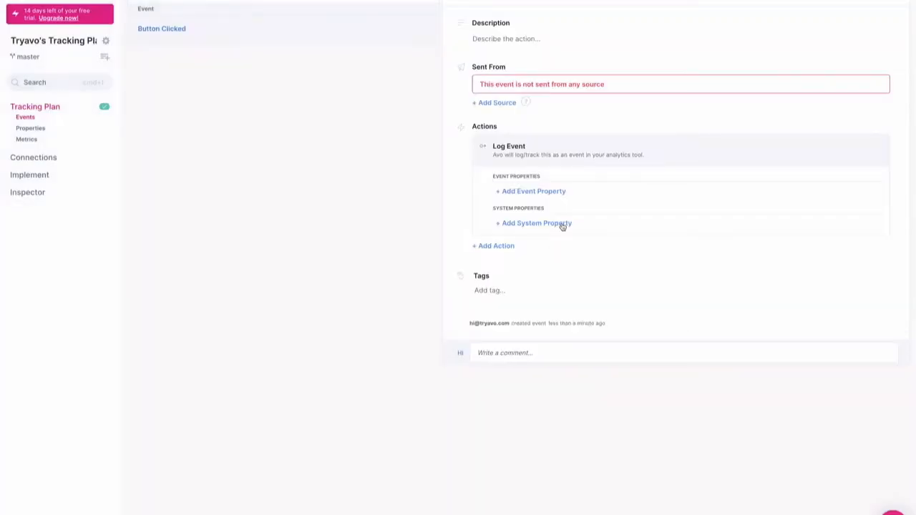
# Step: Send Button Clicked from Web - JavaScript with description 'Fire this event when button is clicked'
pyautogui.click(494, 103)
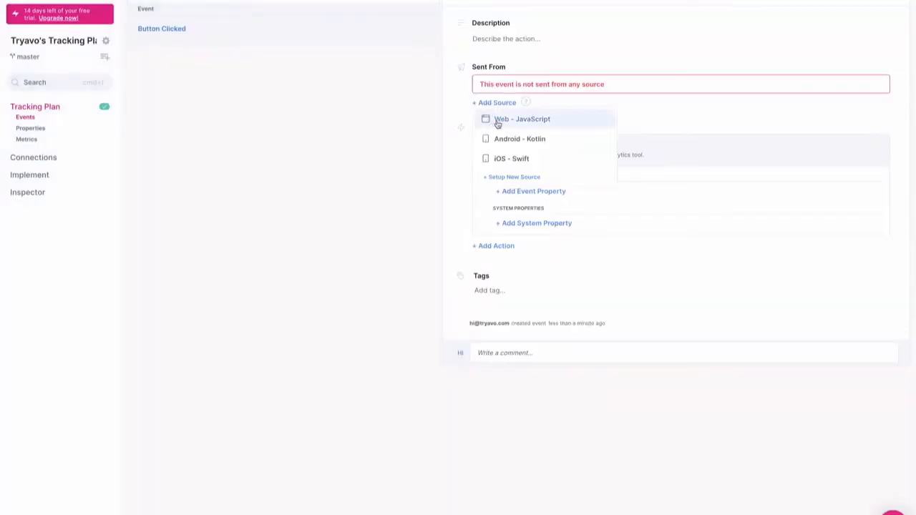
pyautogui.click(522, 119)
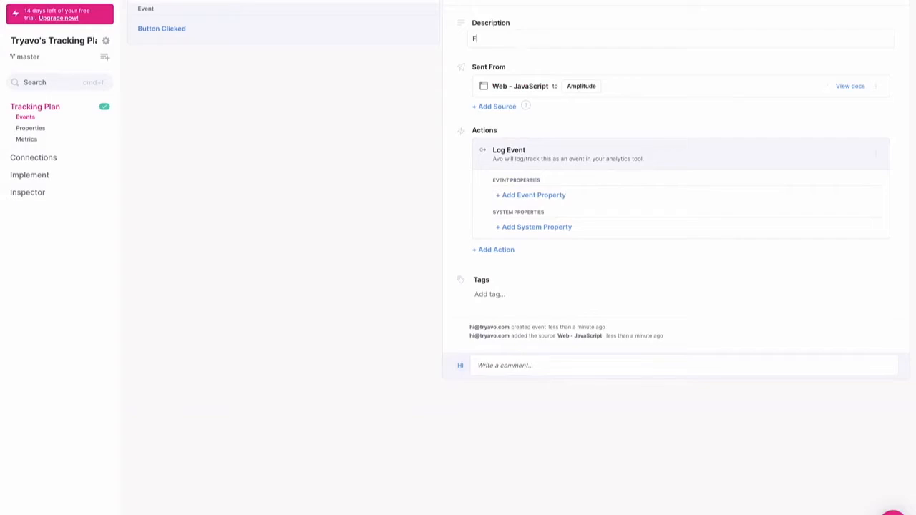
pyautogui.write('Fire this event when a b')
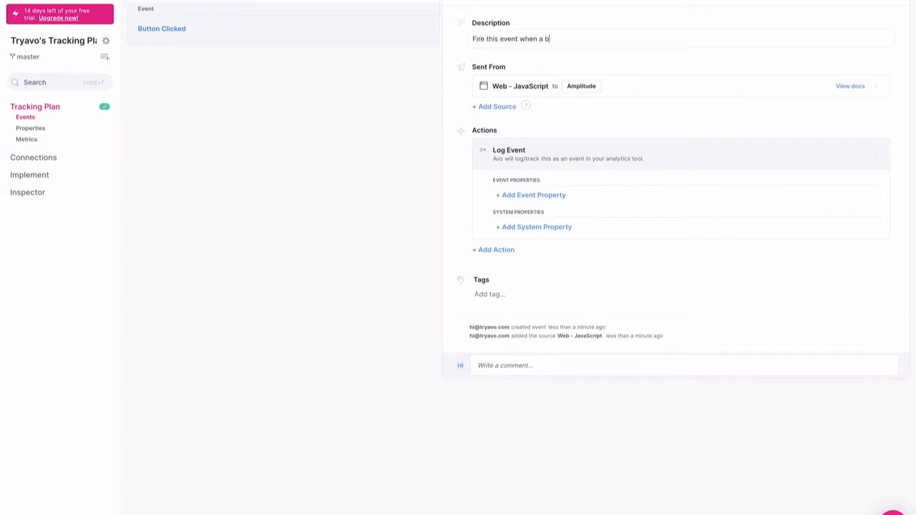
pyautogui.write('utton is clicked')
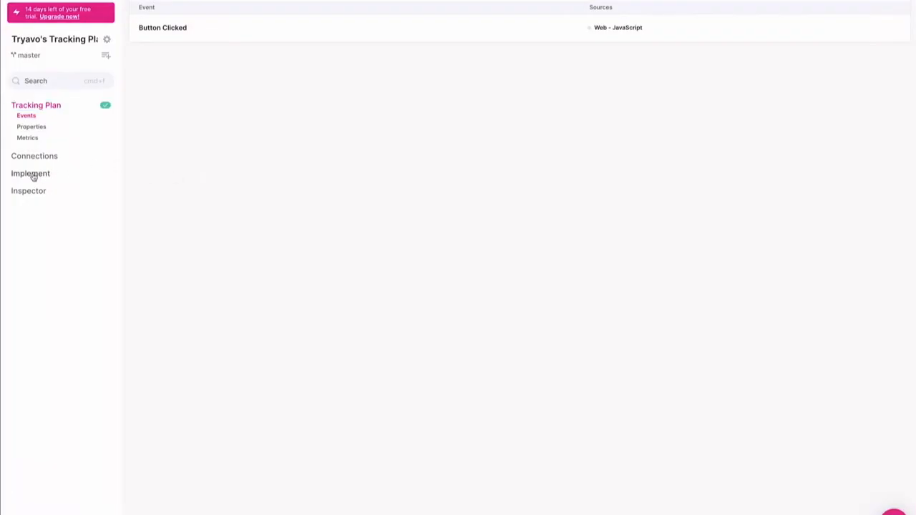
# Step: Get the generated Avo.js file from the implementation instructions
pyautogui.click(30, 173)
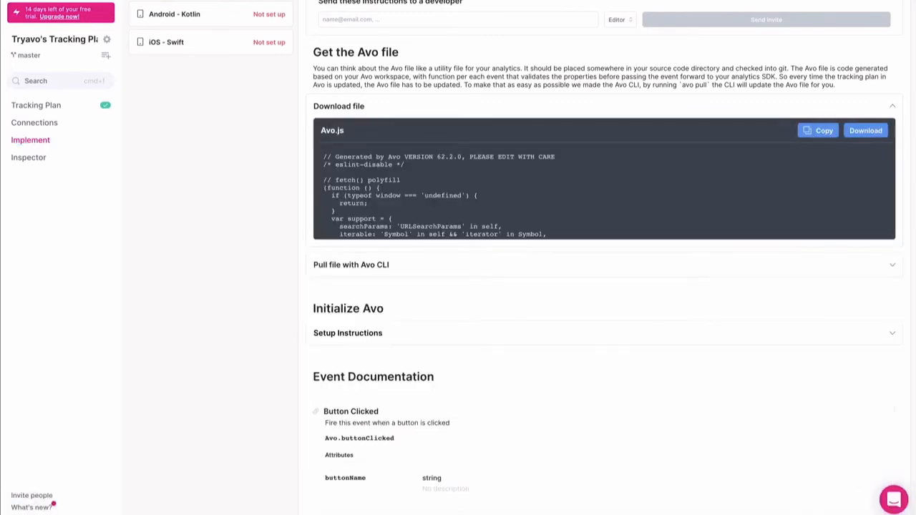
pyautogui.click(348, 332)
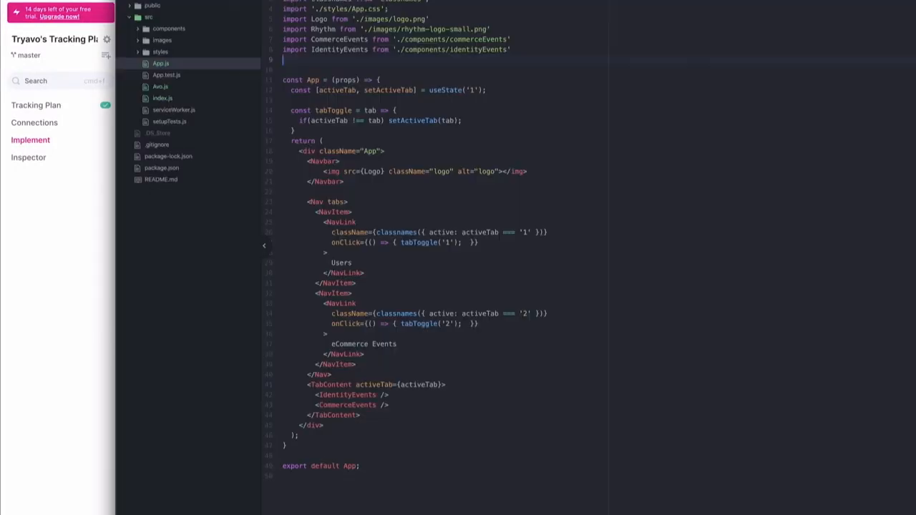
# Step: Add 'import Avo from ./path/to/Avo.js' to App.js and reveal the Button Clicked snippet
pyautogui.write("import Avo from './path/to/Avo.js';")
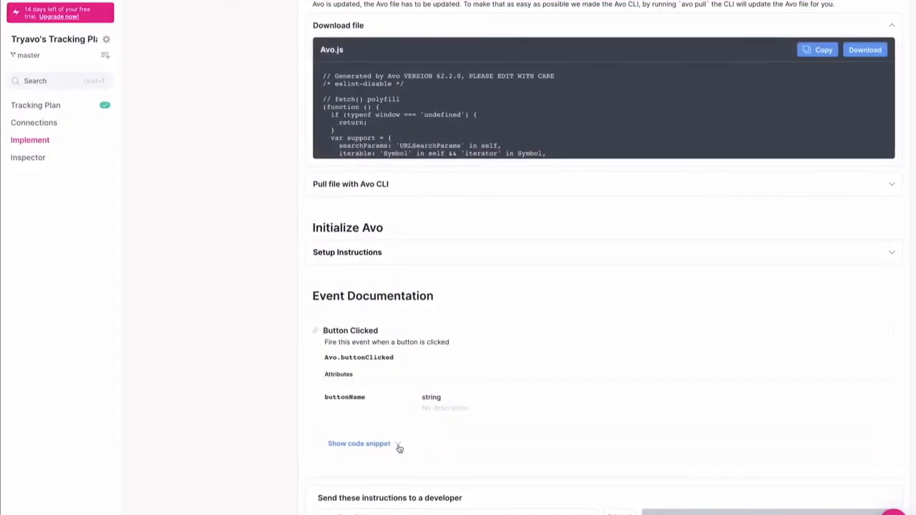
pyautogui.click(359, 443)
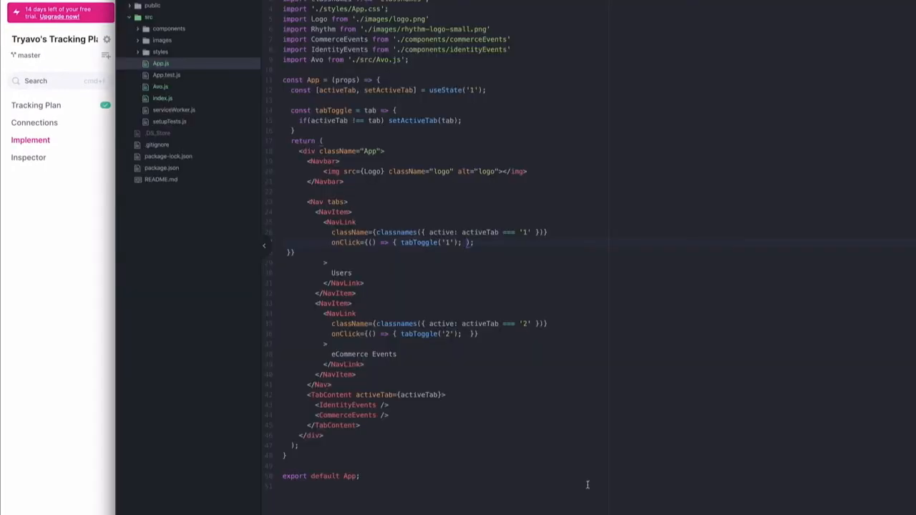
# Step: Paste Avo.buttonClicked({buttonName: buttonName}); into the onClick and select buttonName to replace it
pyautogui.write('Avo.buttonClicked({buttonName: buttonName});')
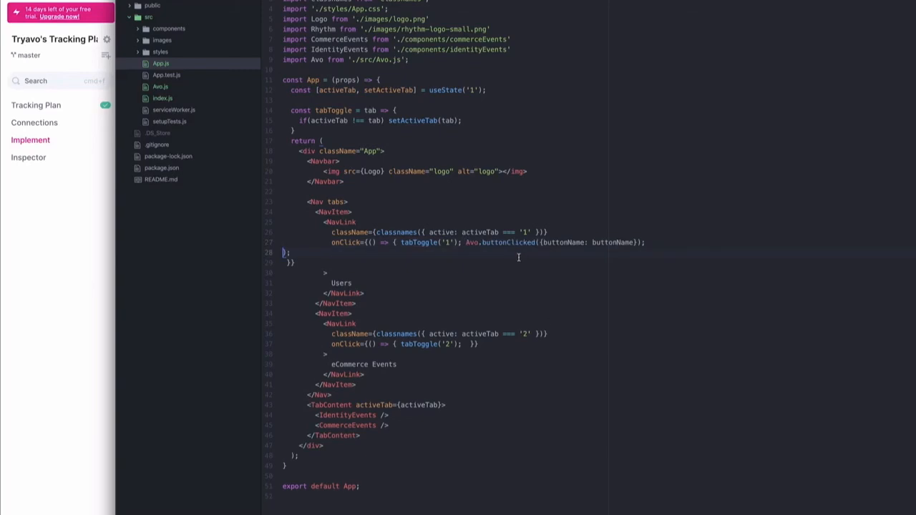
pyautogui.doubleClick(607, 242)
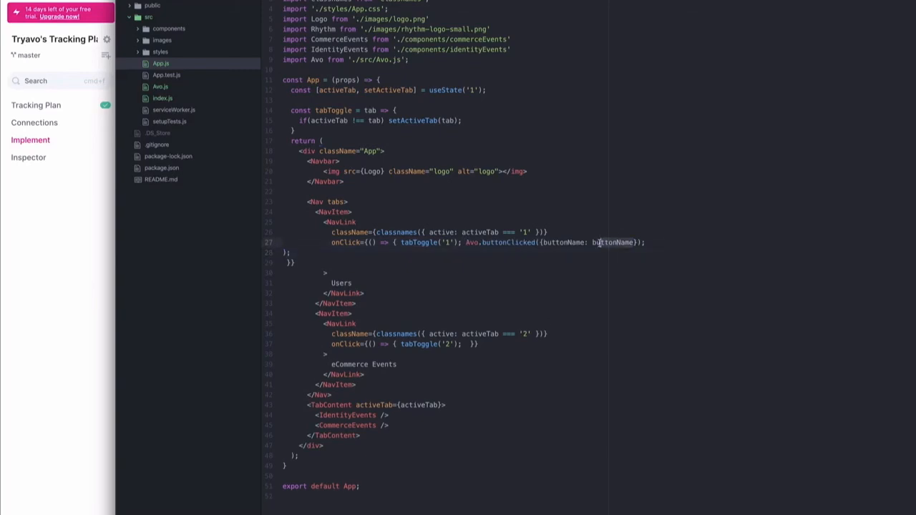